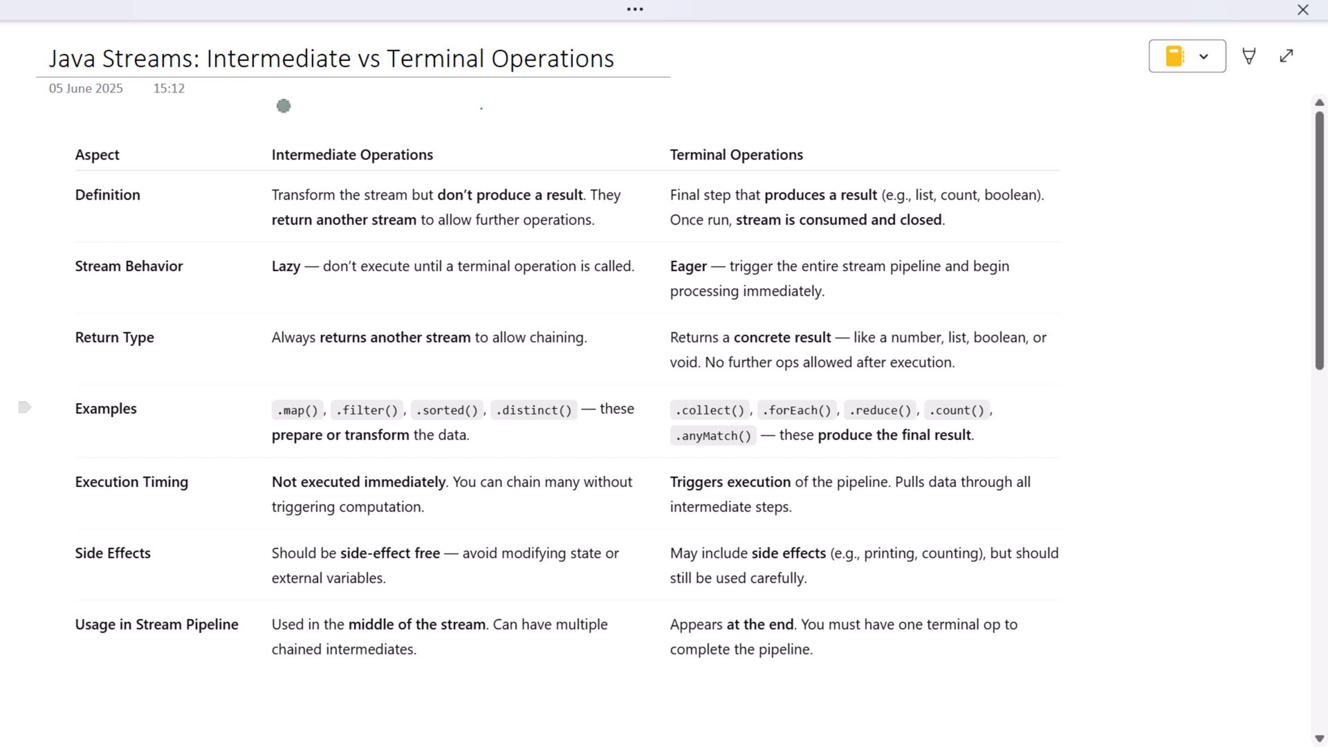
Step: Tick both operation column headings and the Definition row, then underline its key phrases and 'Lazy'
drag(355, 132, 424, 104)
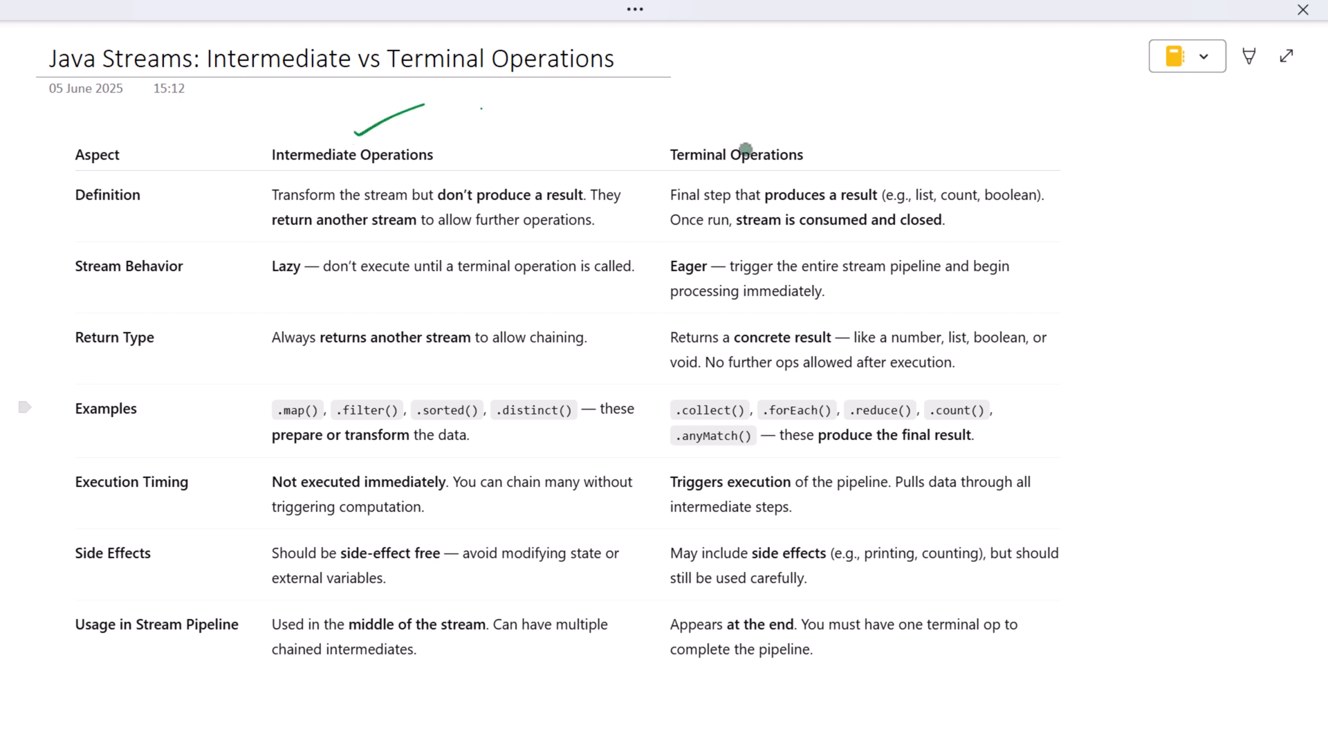
drag(743, 151, 795, 125)
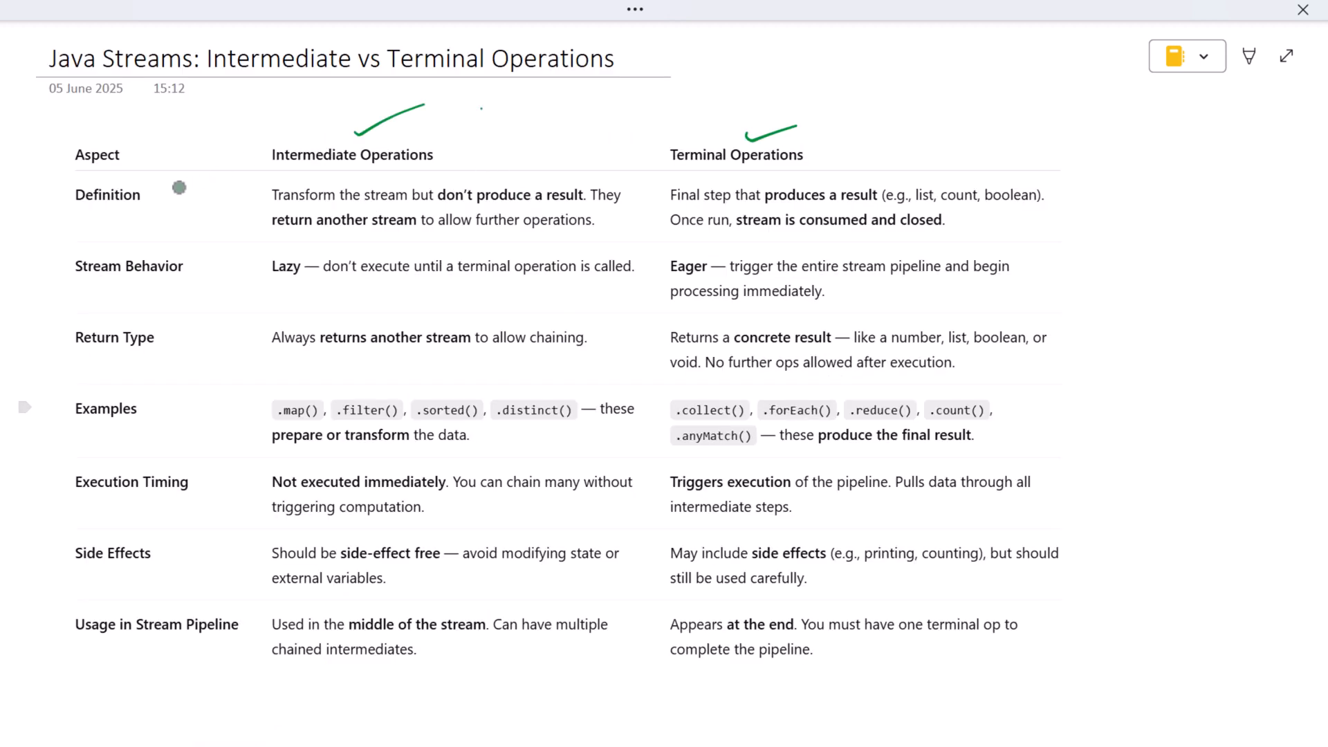
drag(143, 191, 170, 182)
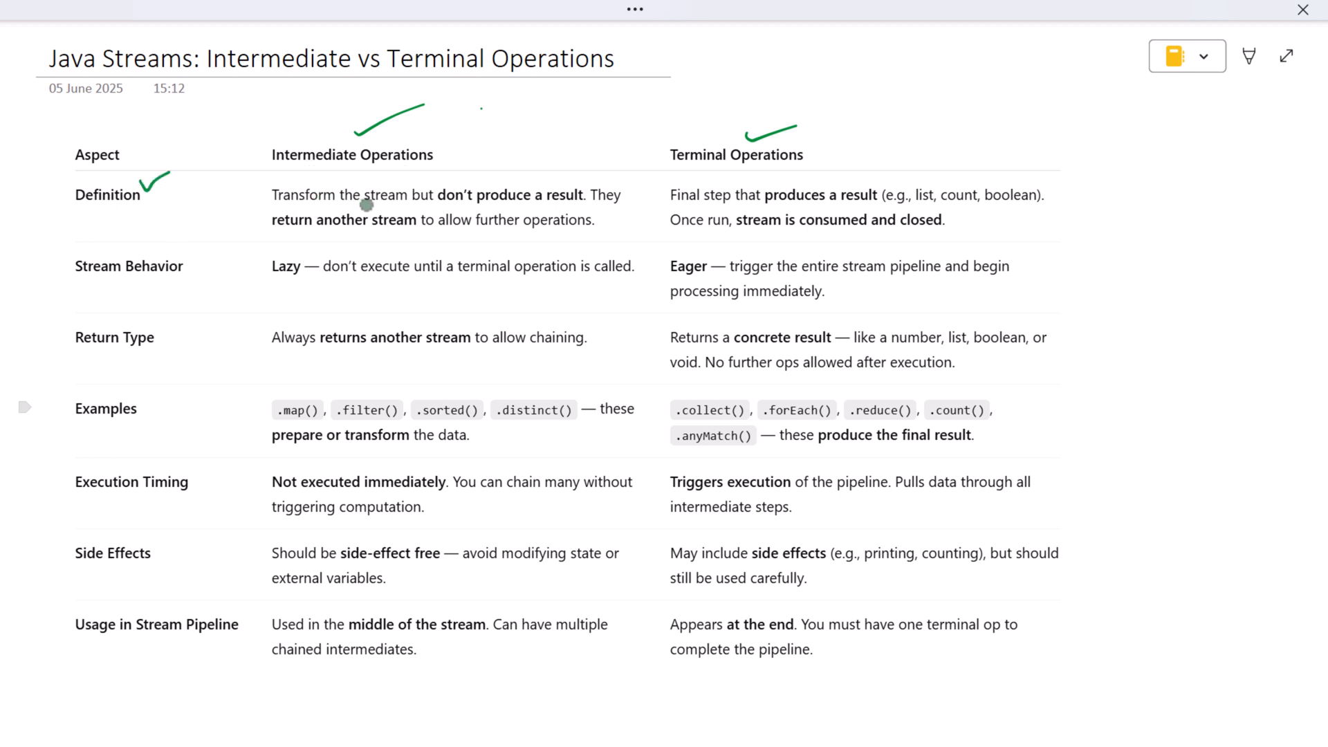
mouse_move(432, 211)
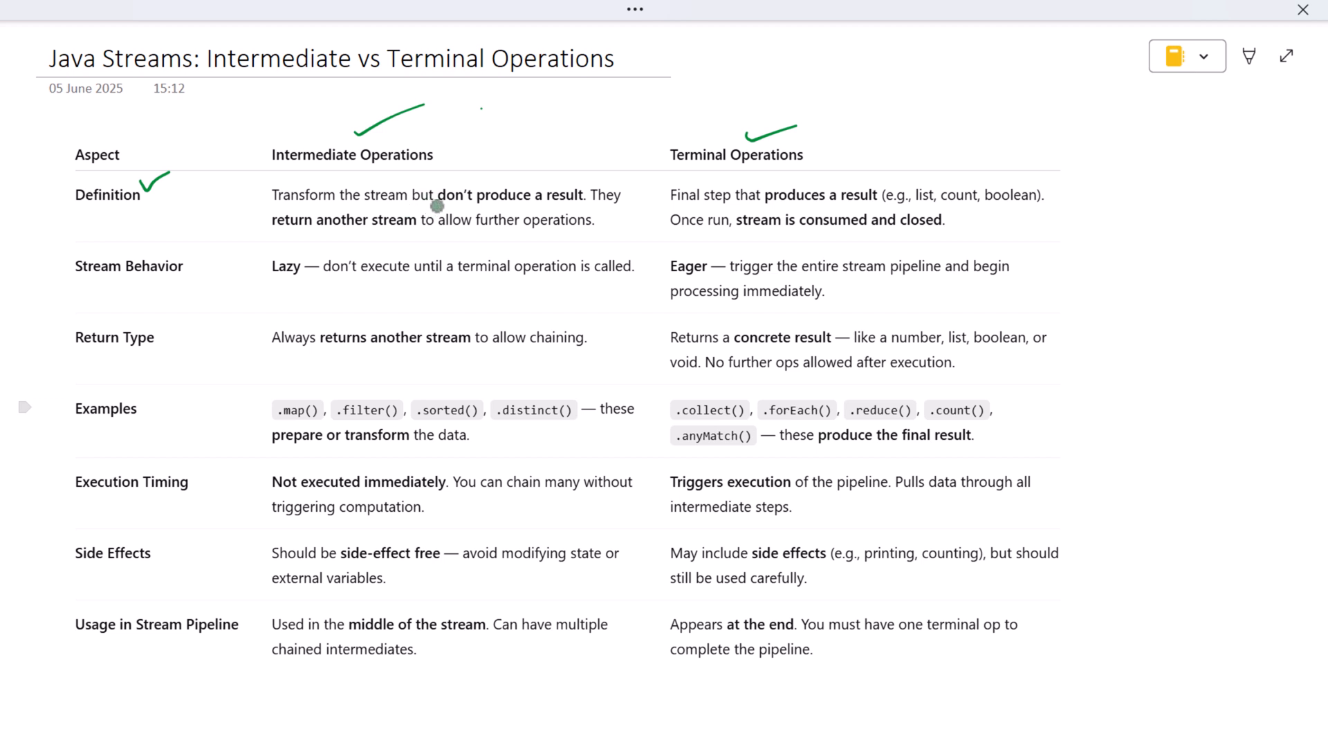
drag(436, 207, 585, 206)
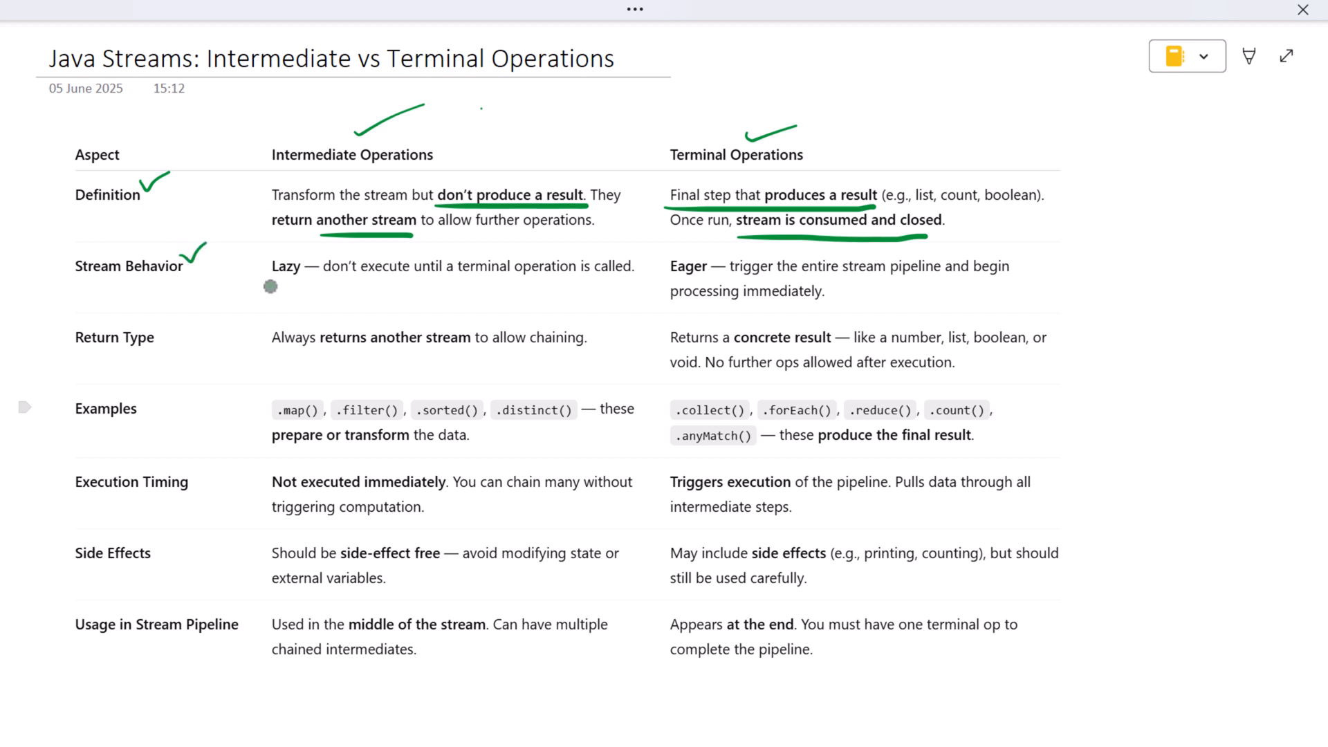
drag(271, 280, 335, 280)
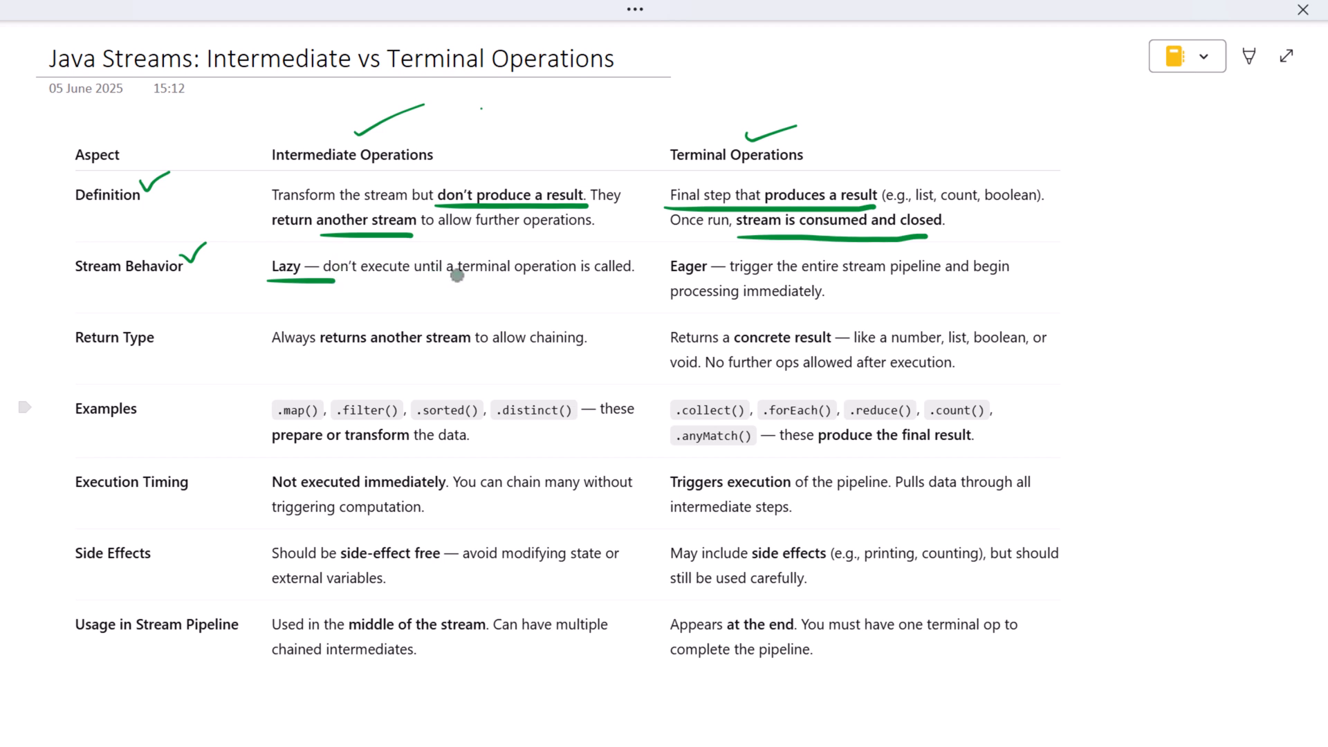
mouse_move(519, 263)
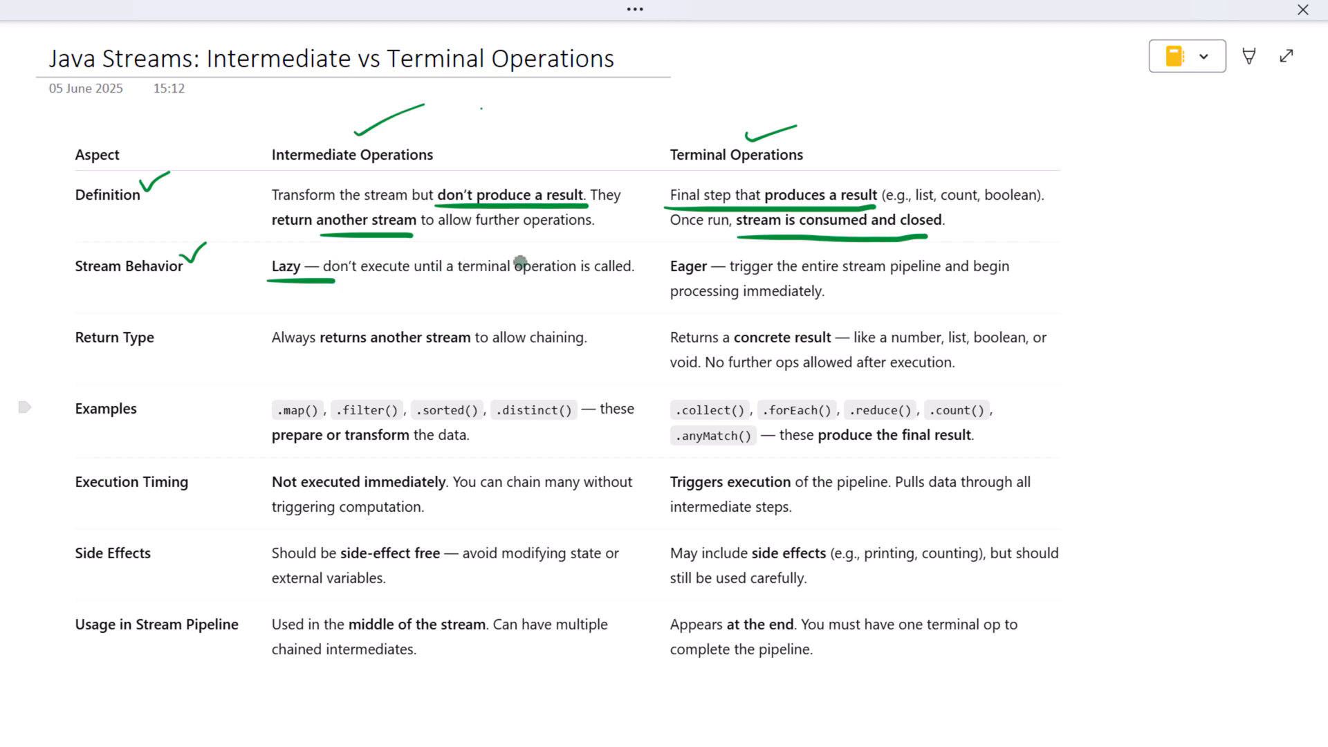
Step: Draw a green arrow beneath Operation 1 through N in the pipeline diagram
scroll(down, 3)
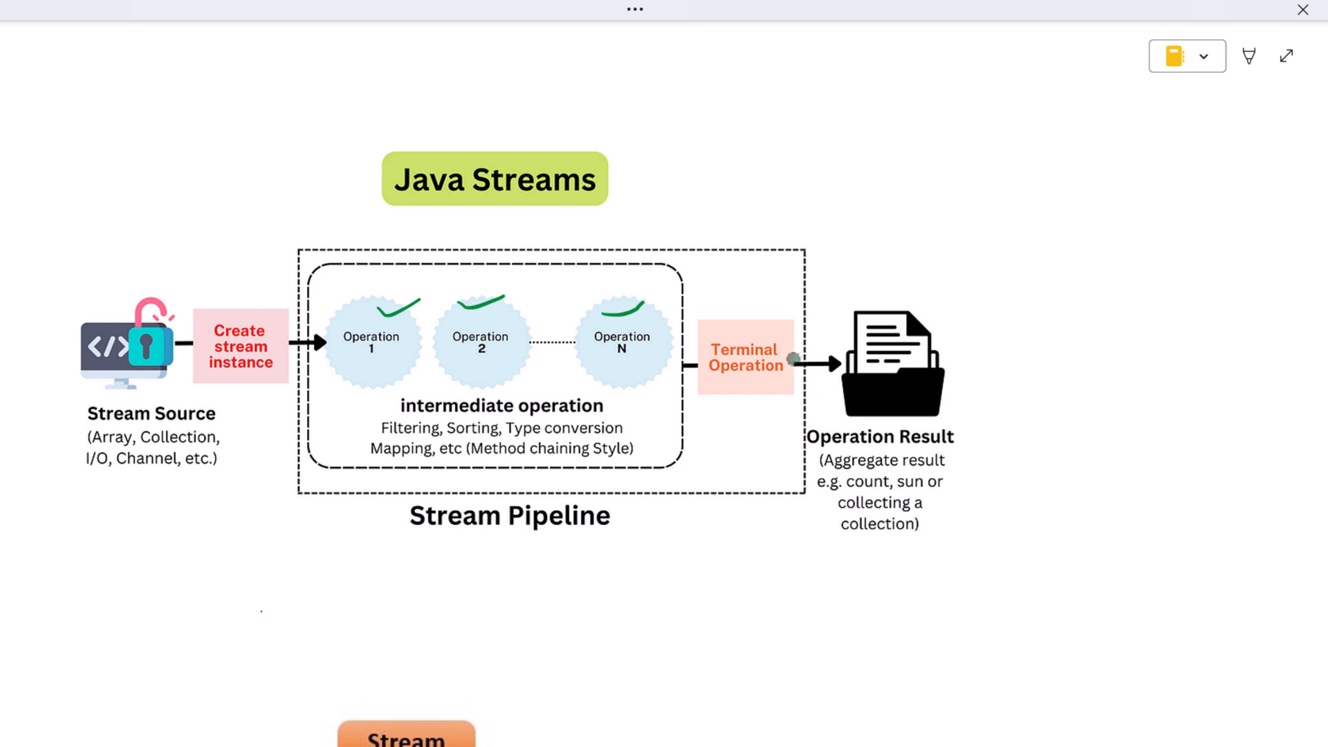
mouse_move(524, 390)
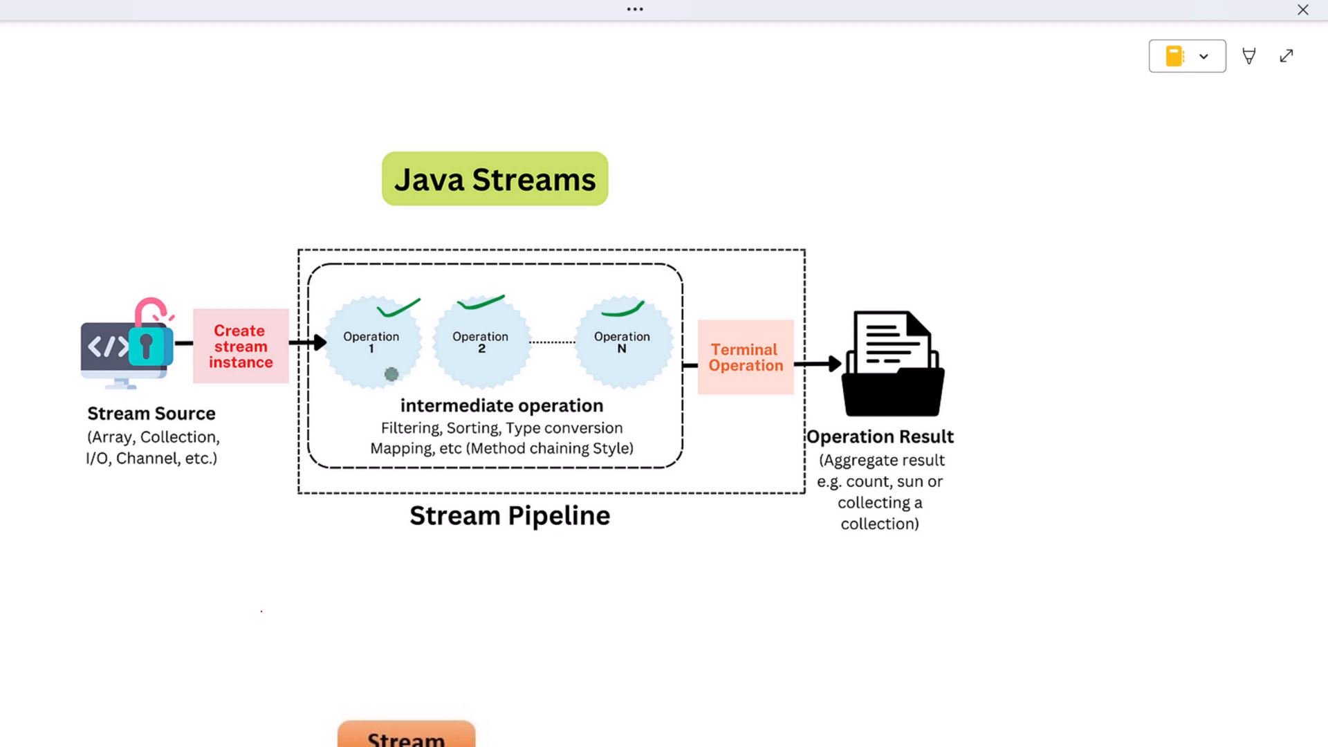
drag(392, 373, 620, 373)
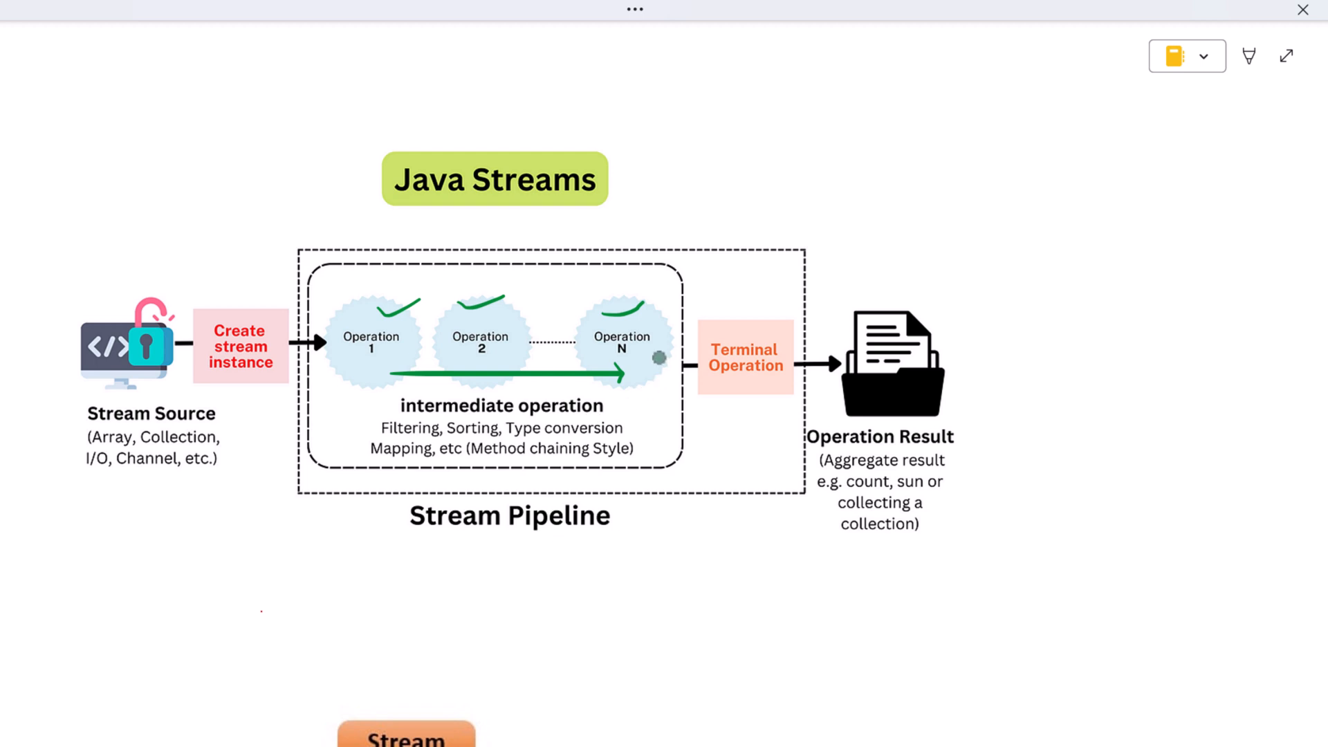
scroll(down, 3)
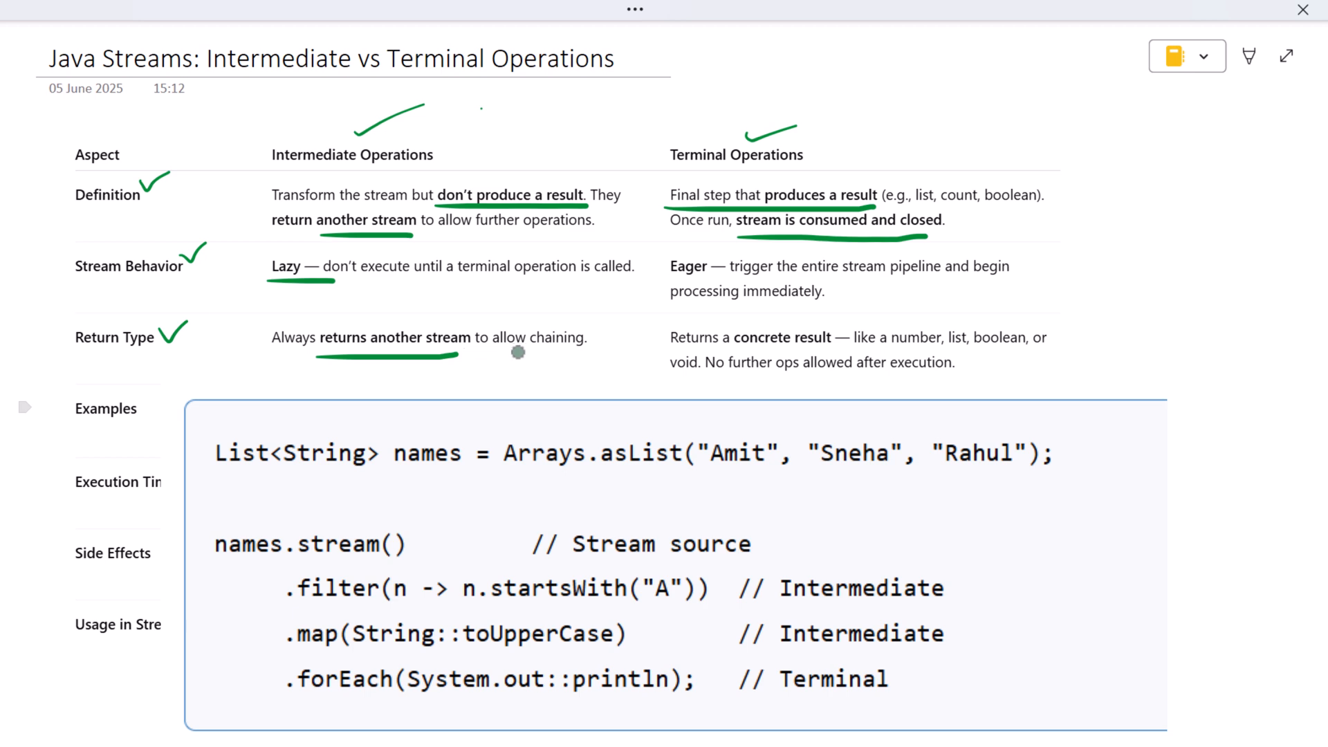
Step: Underline 'chaining' in the Return Type row, then scroll further down
drag(513, 352, 584, 352)
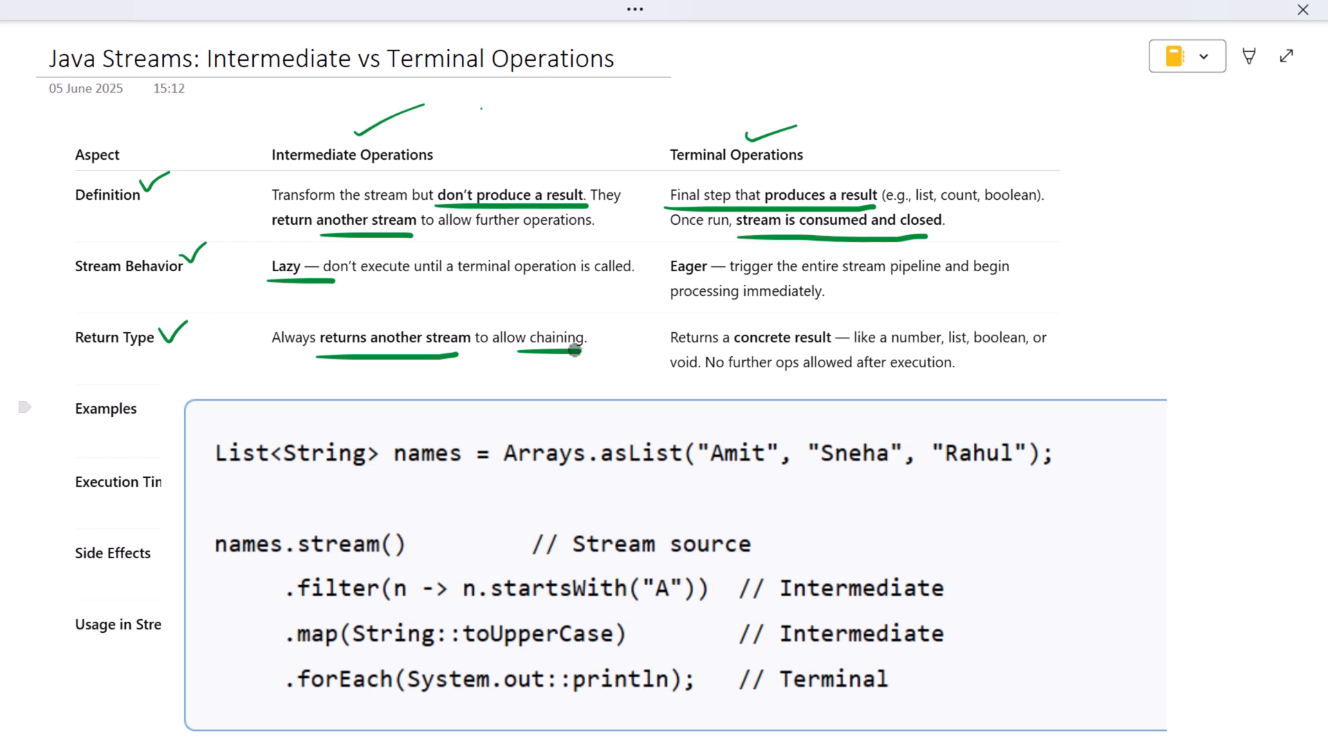
scroll(down, 3)
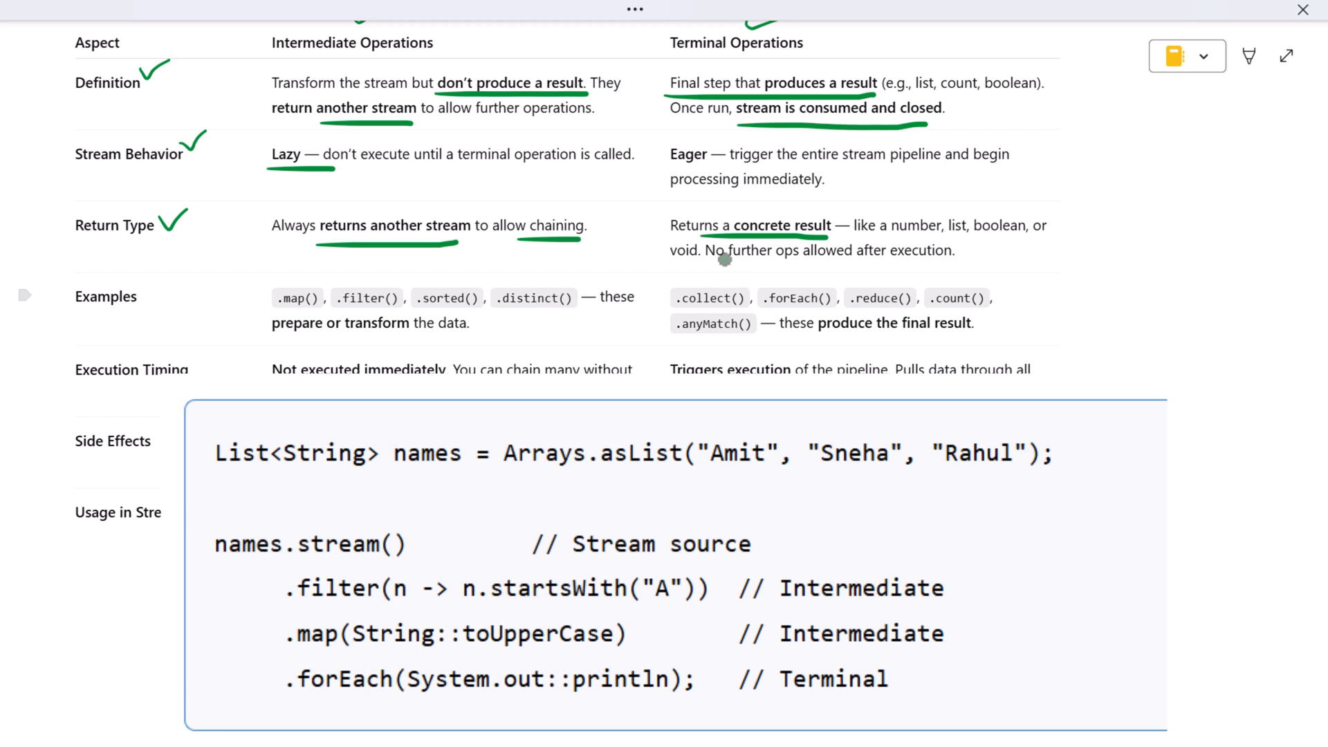
mouse_move(862, 262)
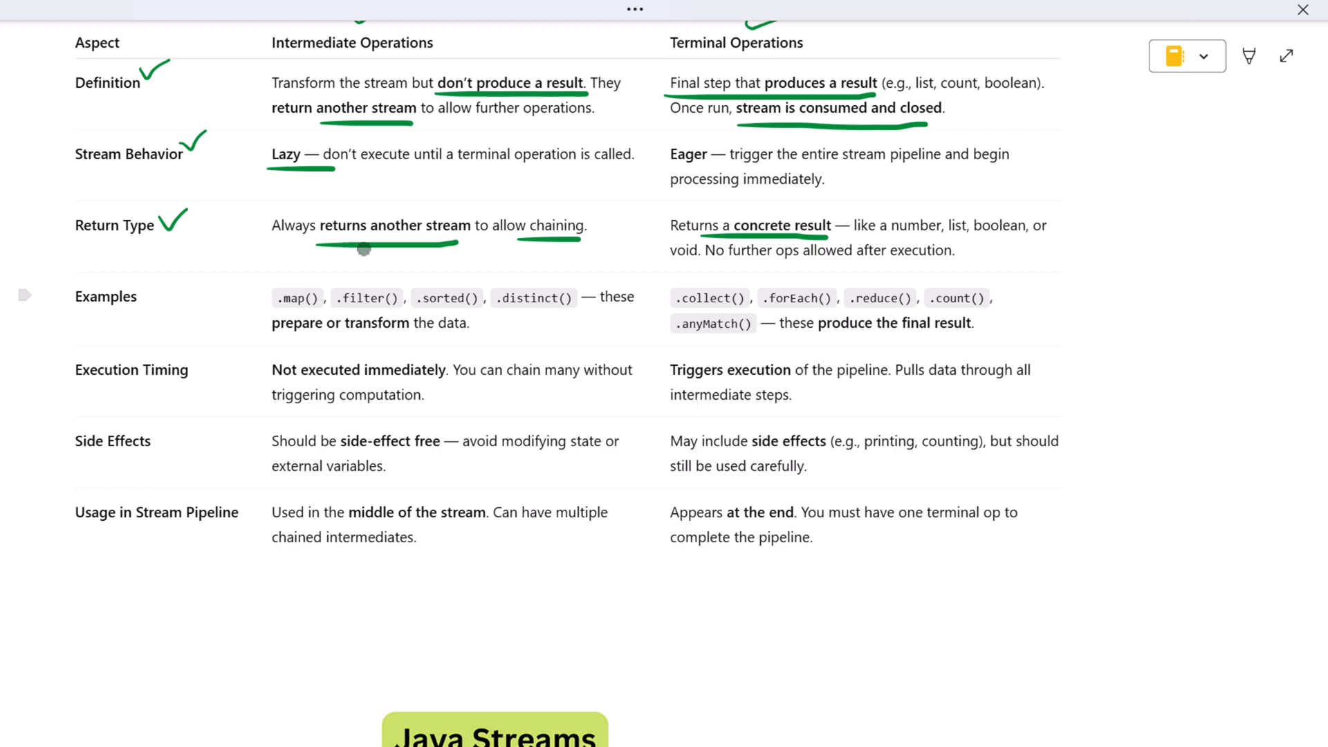
Step: Scroll down the comparison table to the Execution Timing row
scroll(down, 3)
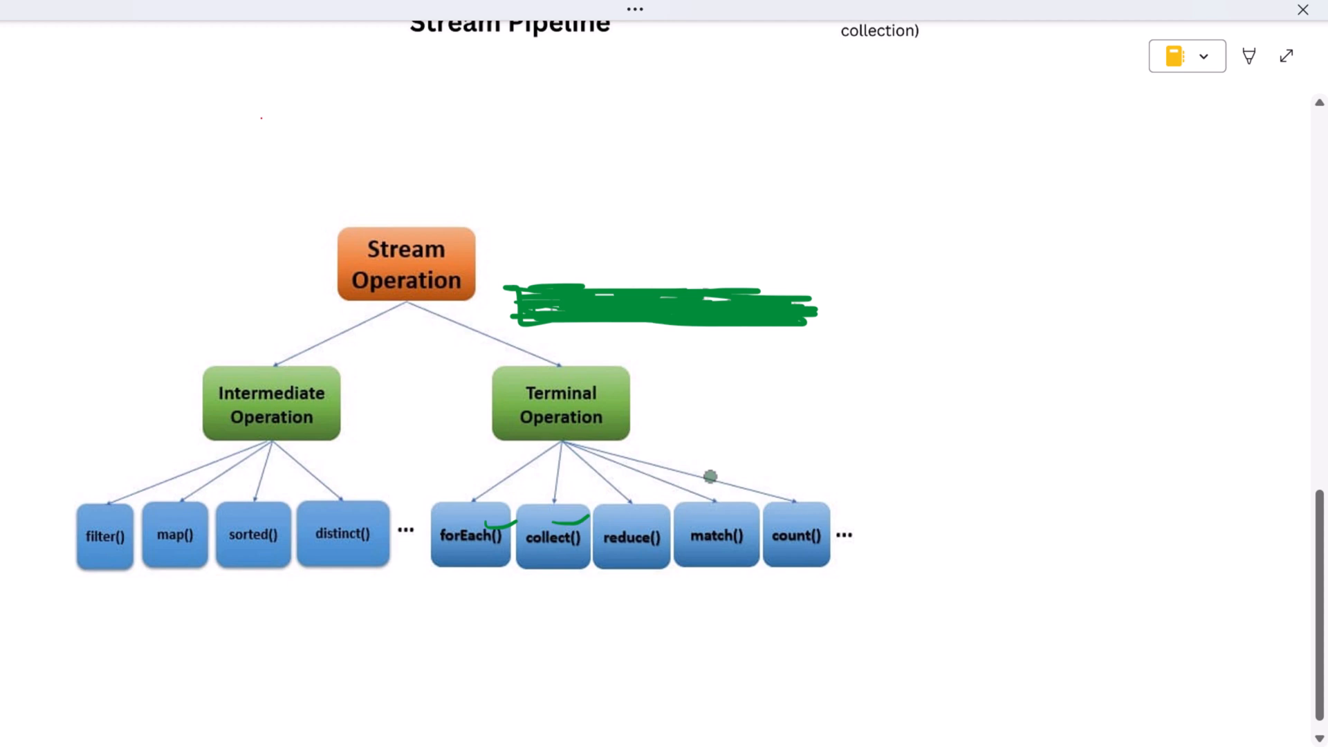
scroll(down, 3)
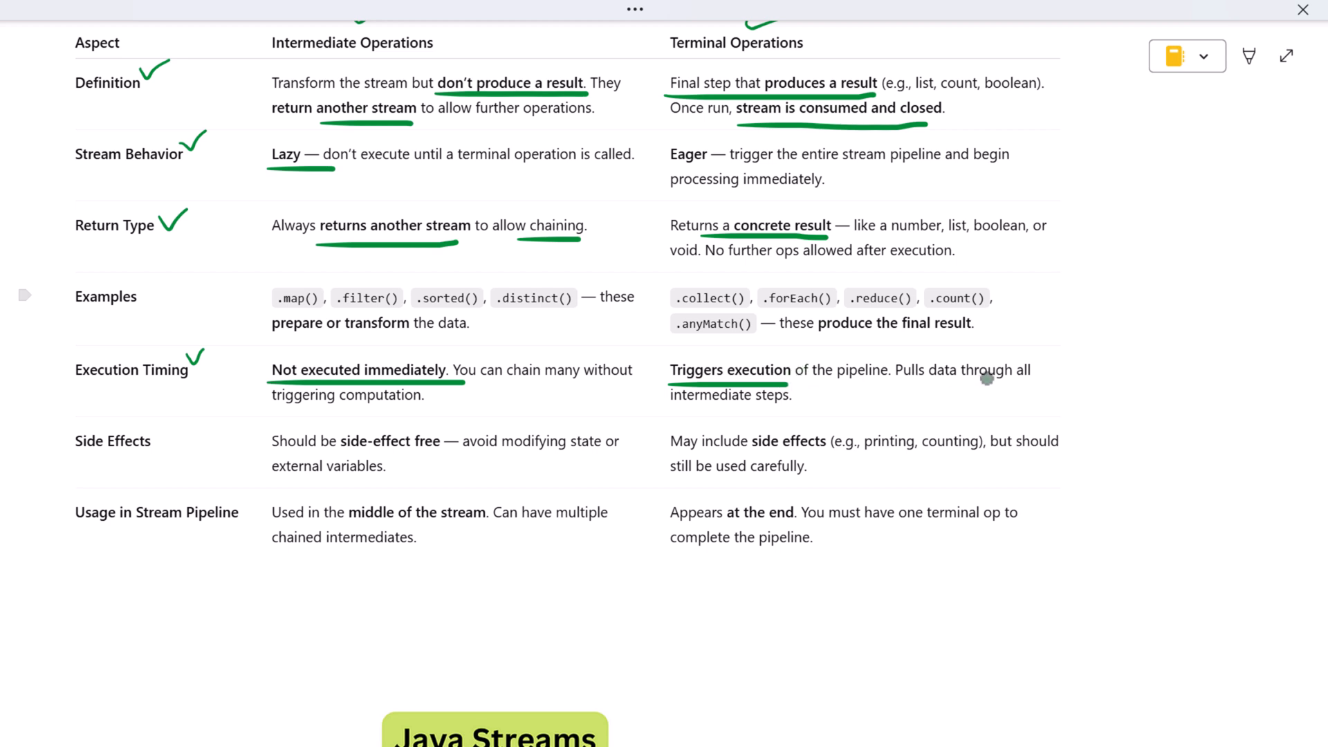
mouse_move(738, 373)
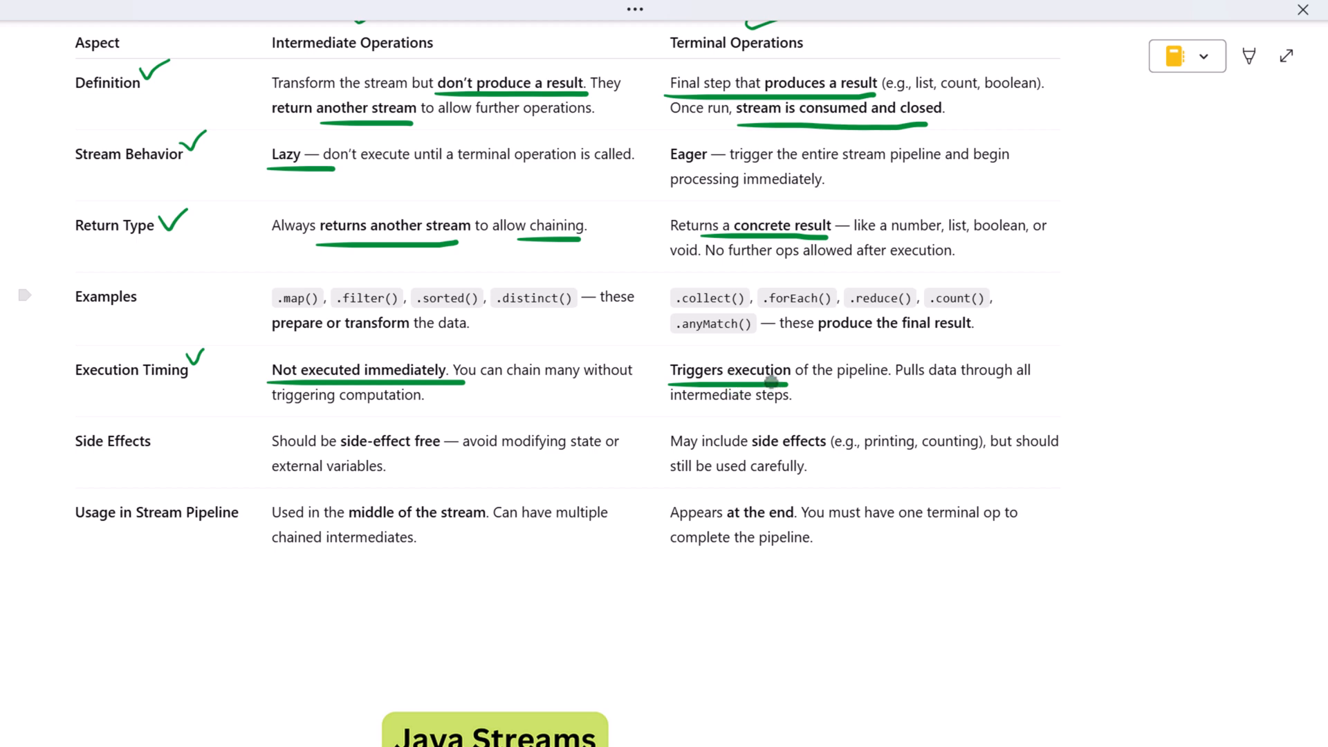
Step: Tick the Side Effects and Usage in Stream Pipeline rows in green ink
scroll(down, 3)
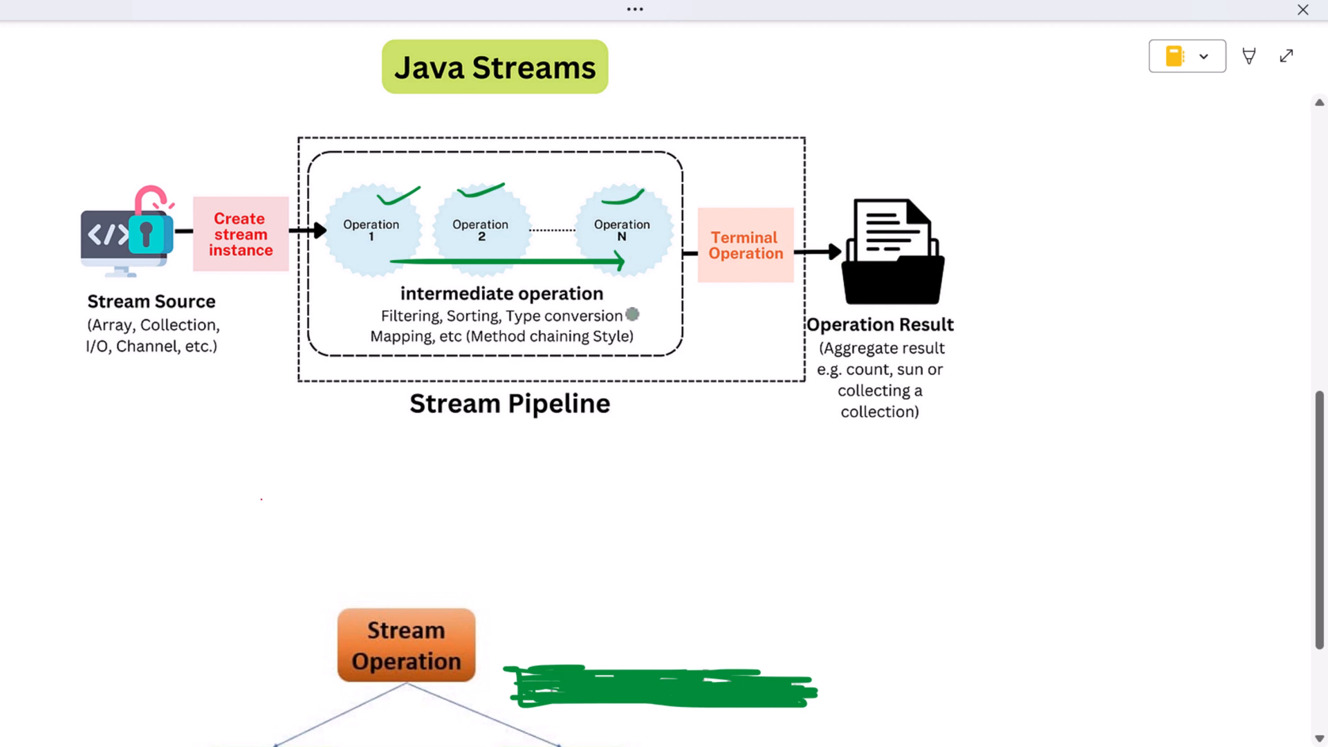
scroll(down, 3)
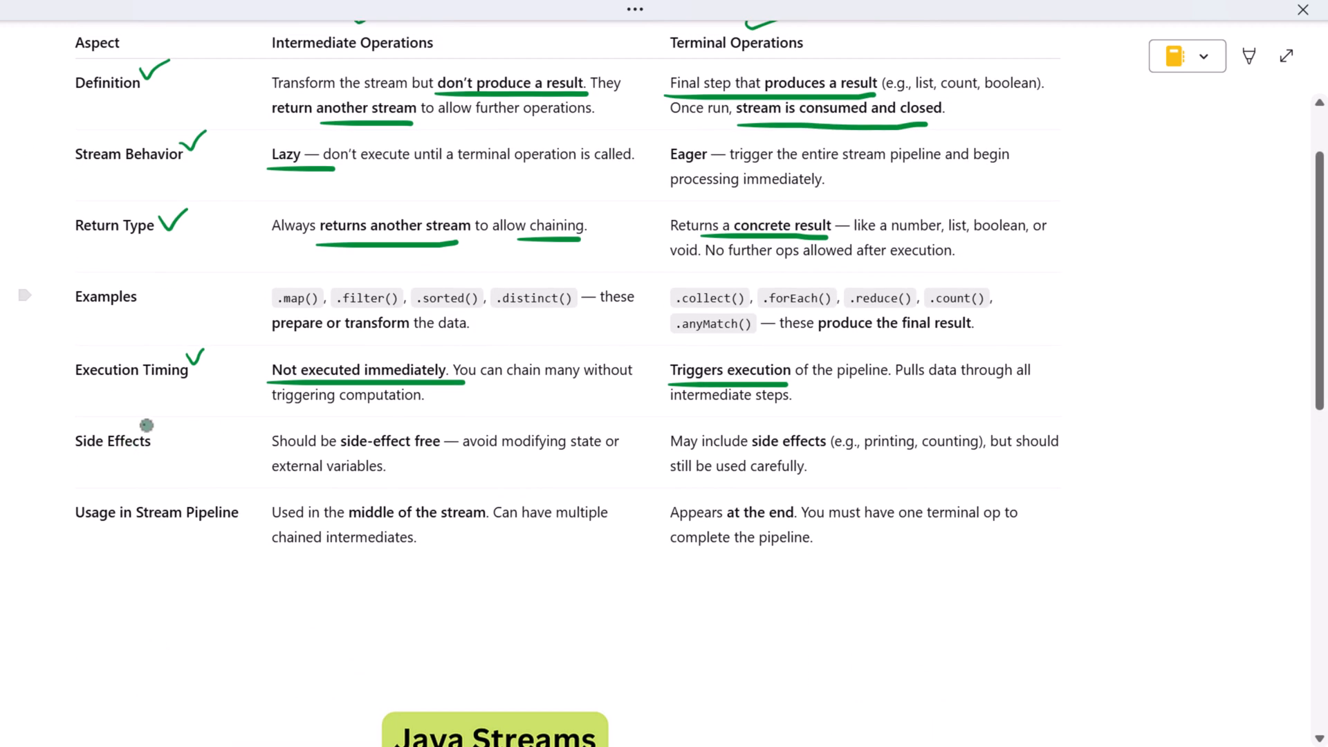
drag(148, 426, 432, 457)
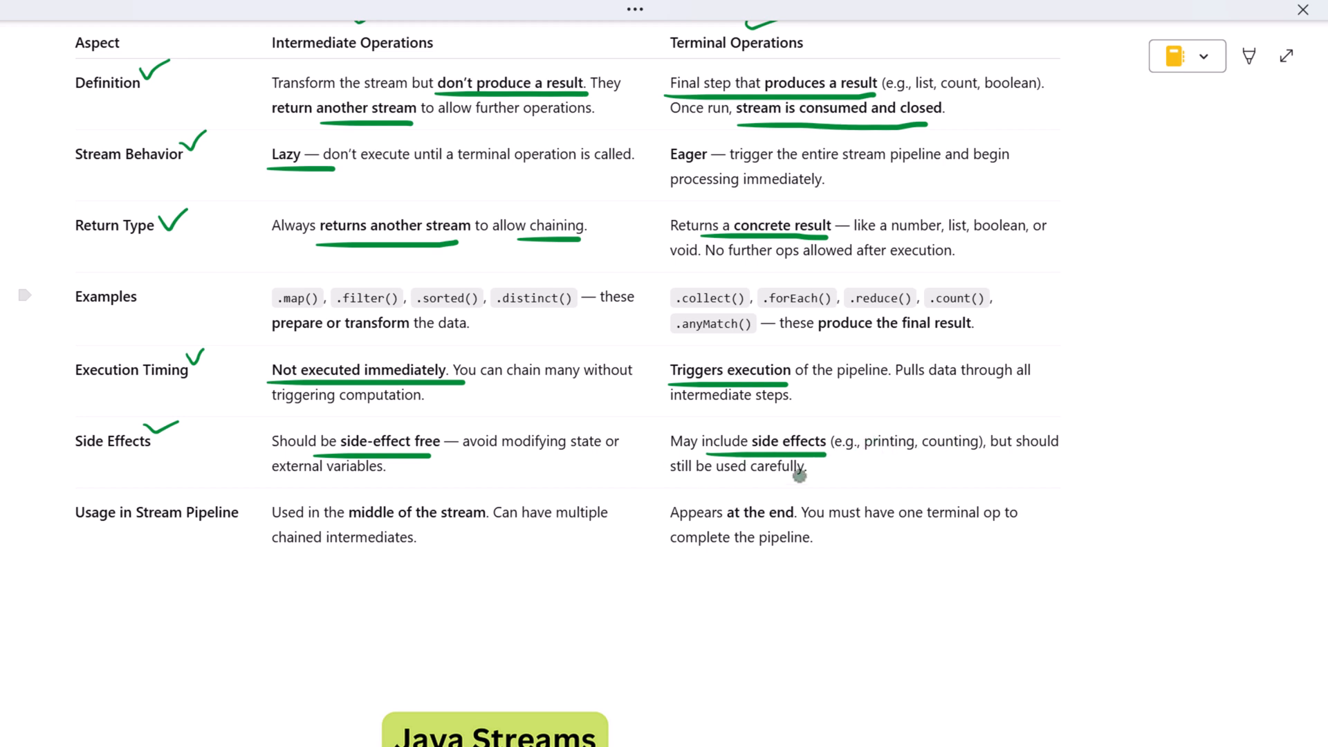
mouse_move(773, 442)
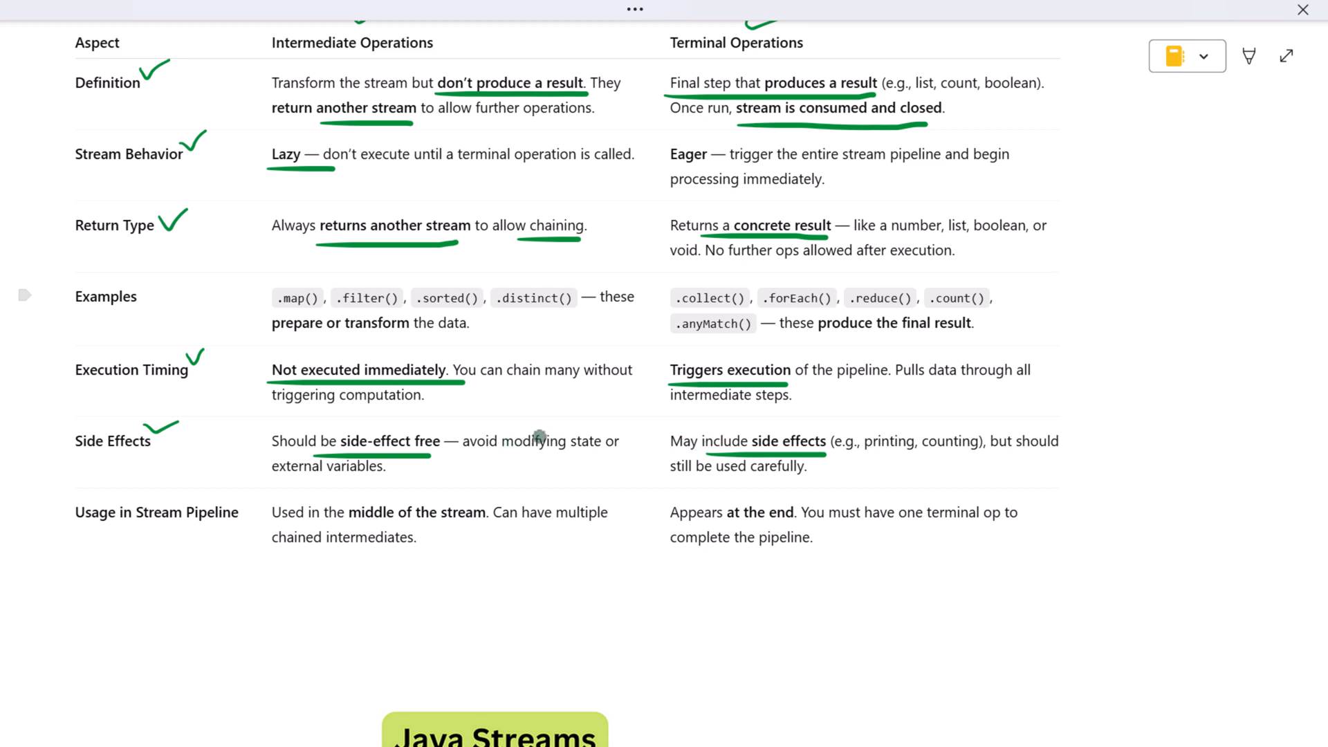
drag(170, 492, 224, 471)
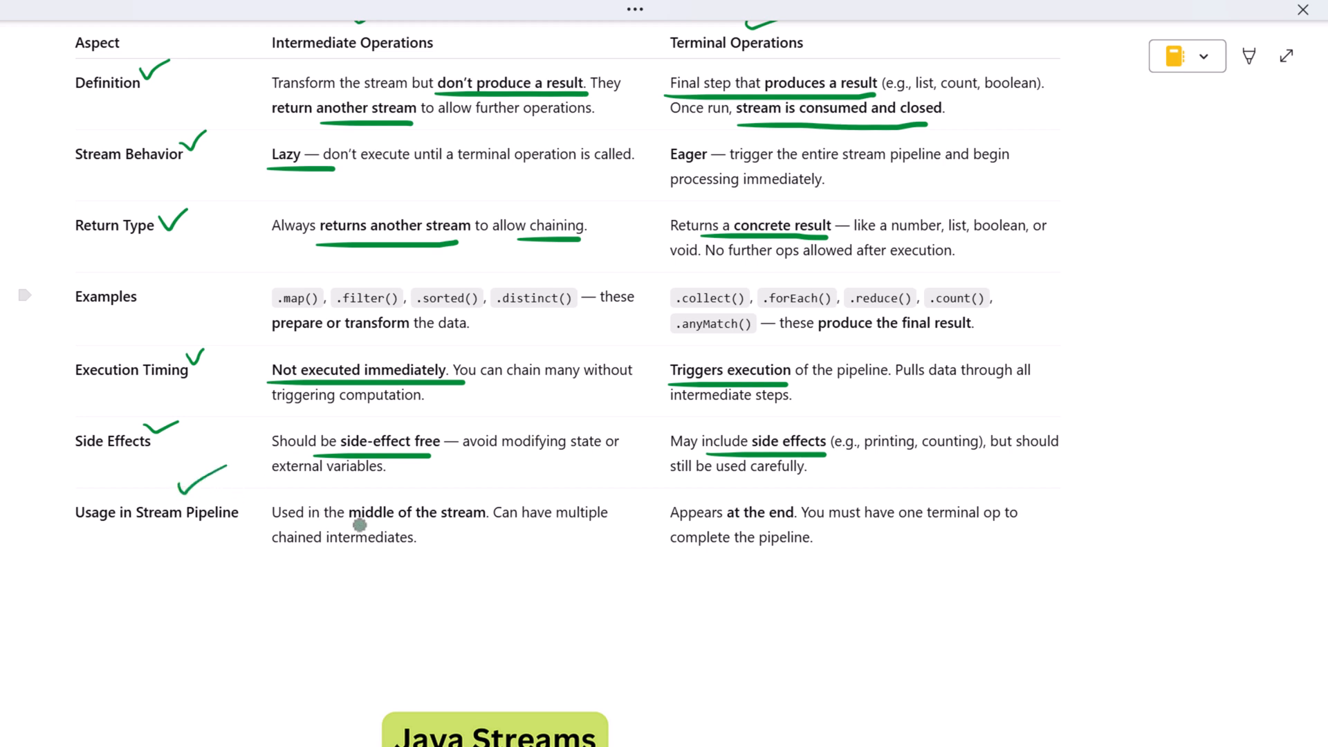
scroll(down, 3)
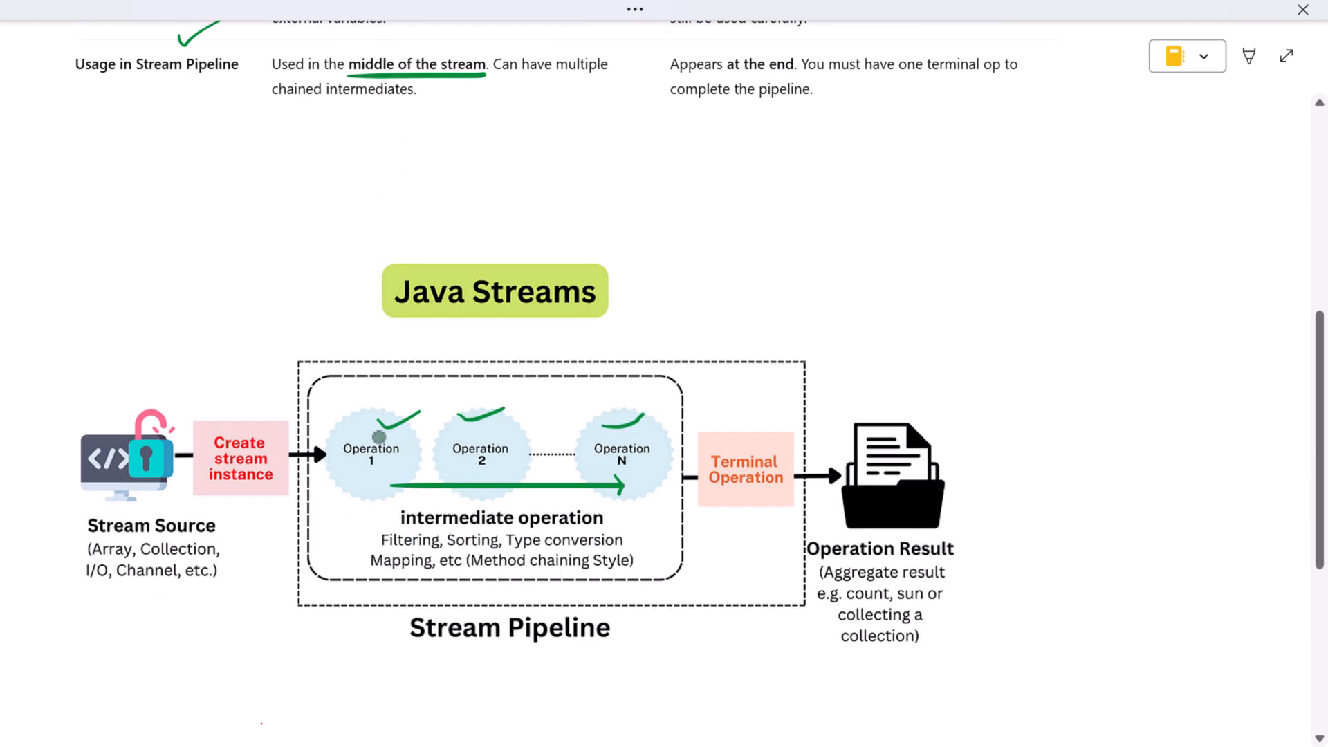
mouse_move(607, 471)
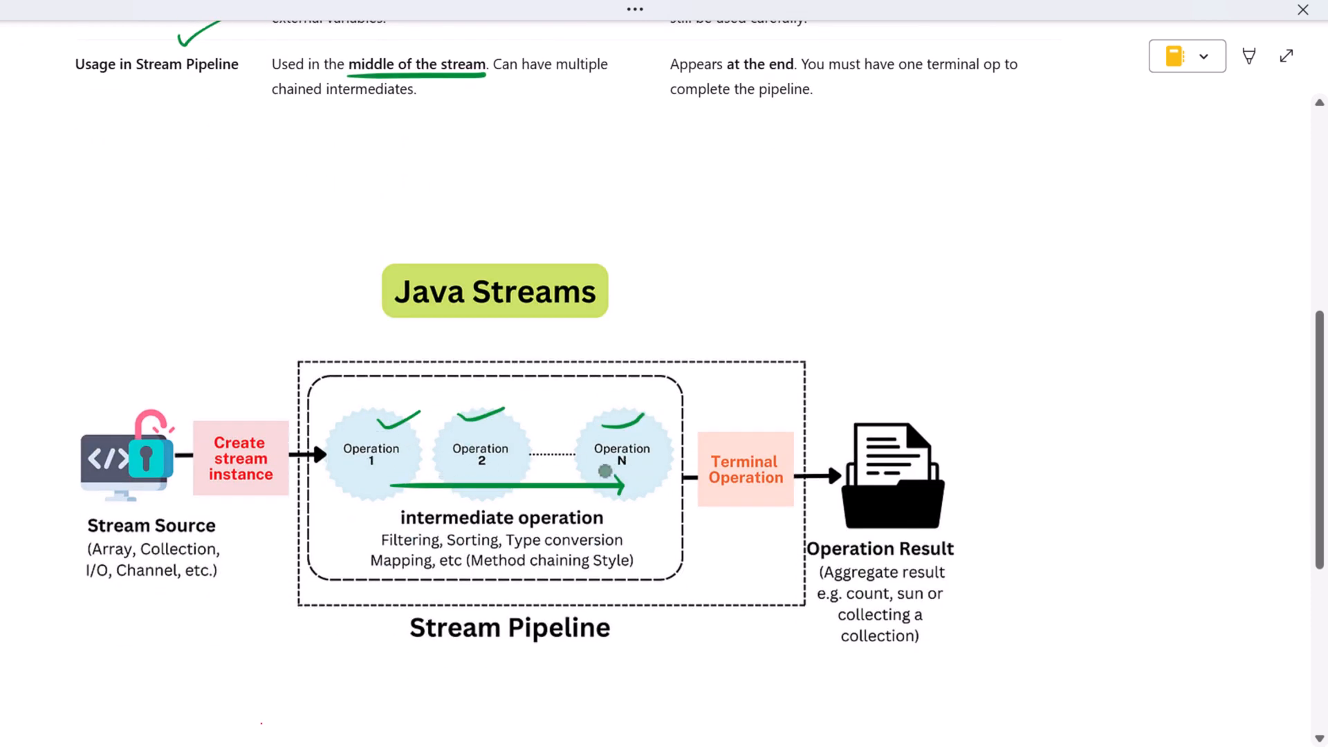
Step: Scroll down past the table to the Java Streams diagram's Operation Result label
scroll(down, 3)
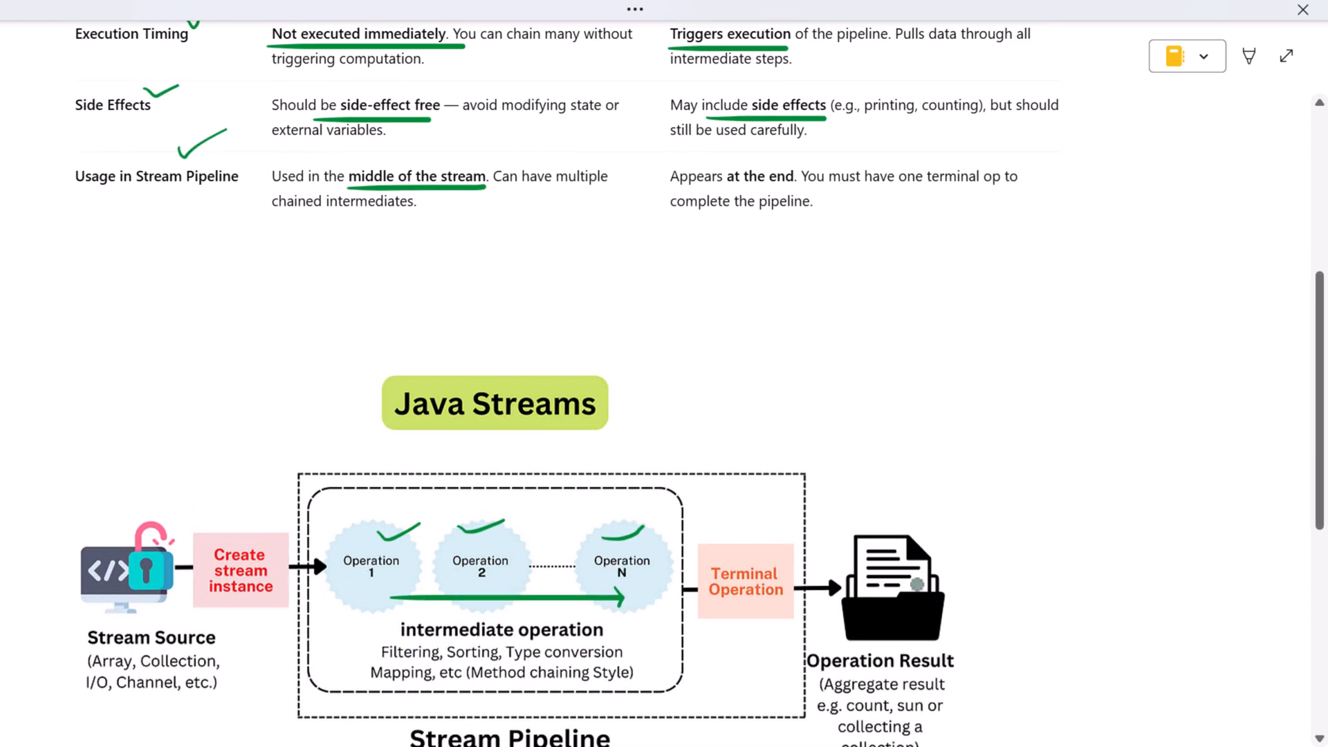
scroll(down, 3)
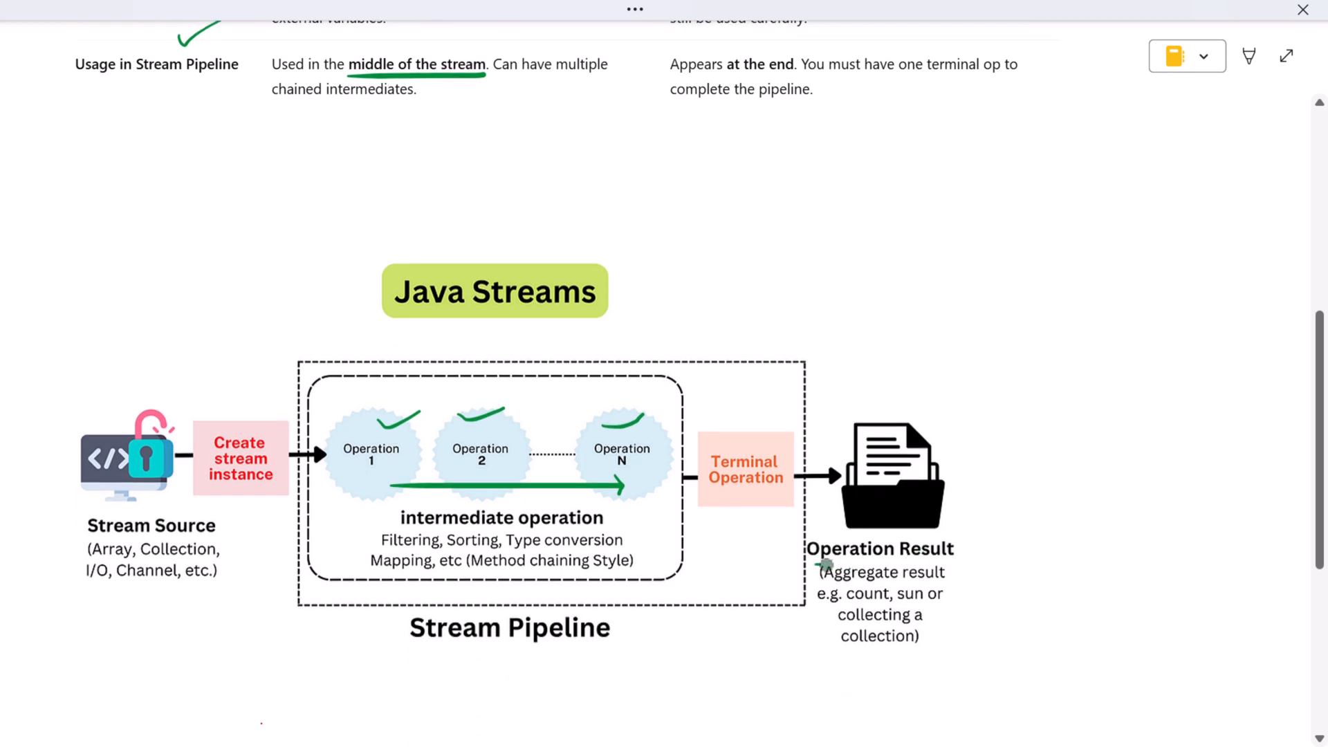
scroll(down, 3)
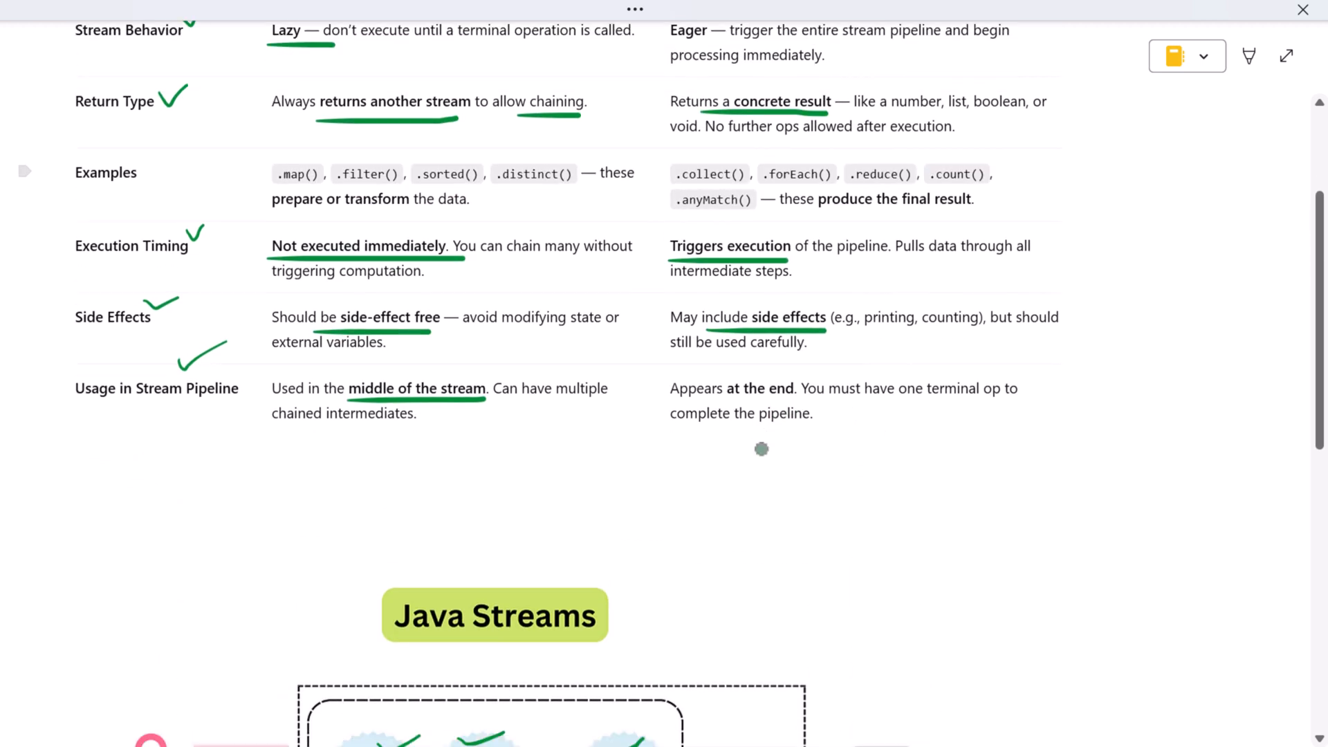
scroll(down, 3)
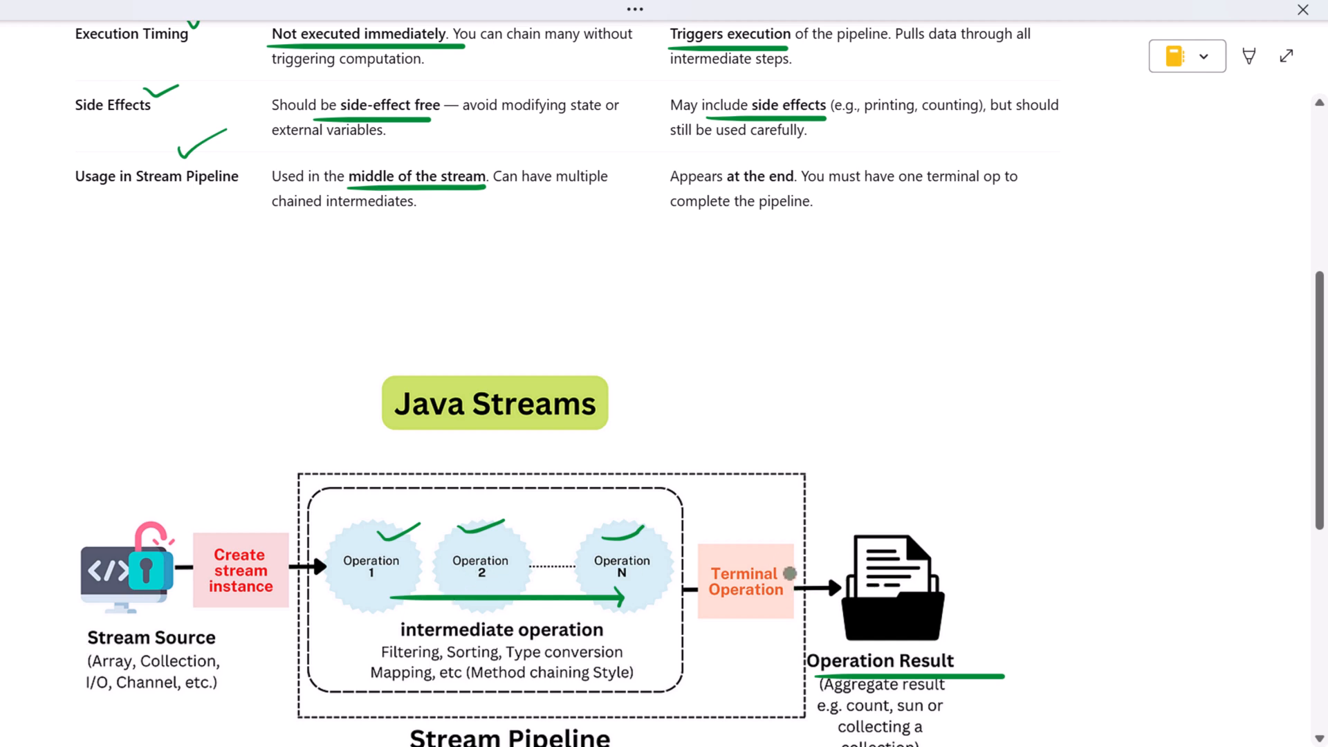
scroll(down, 3)
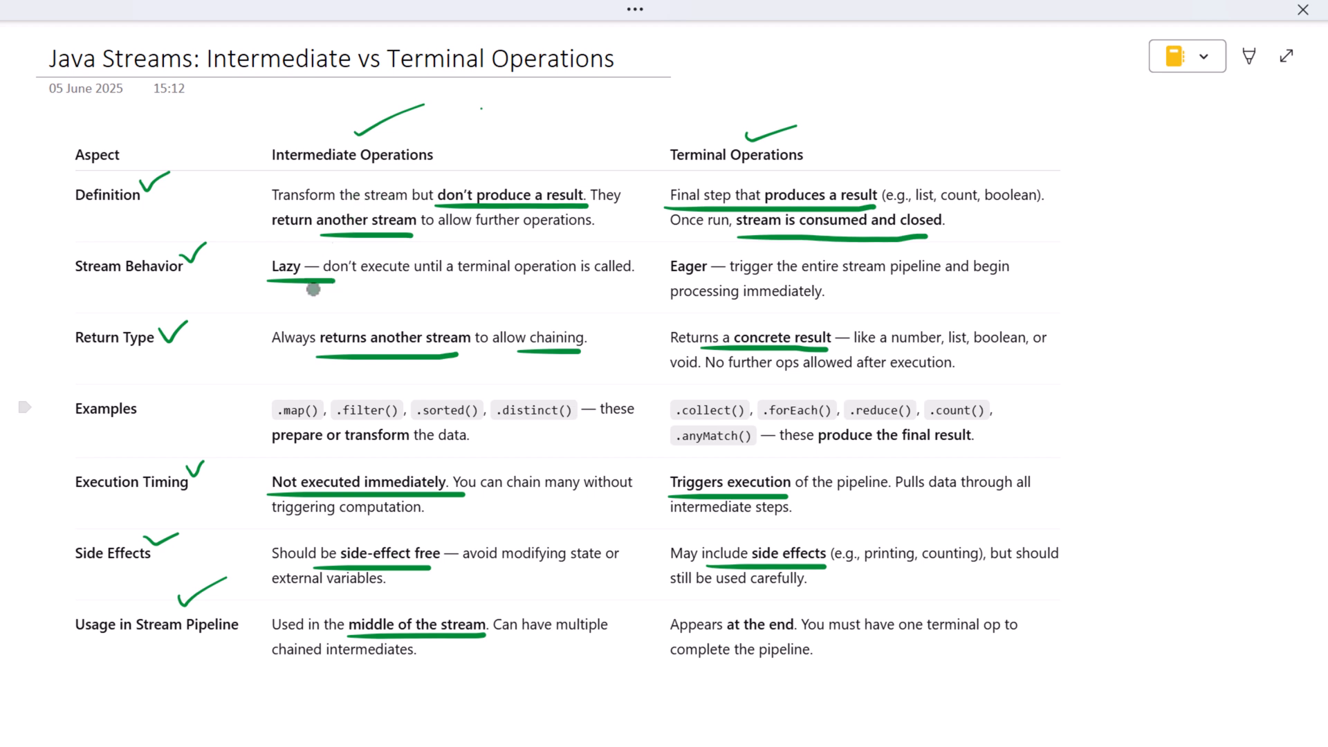
mouse_move(402, 272)
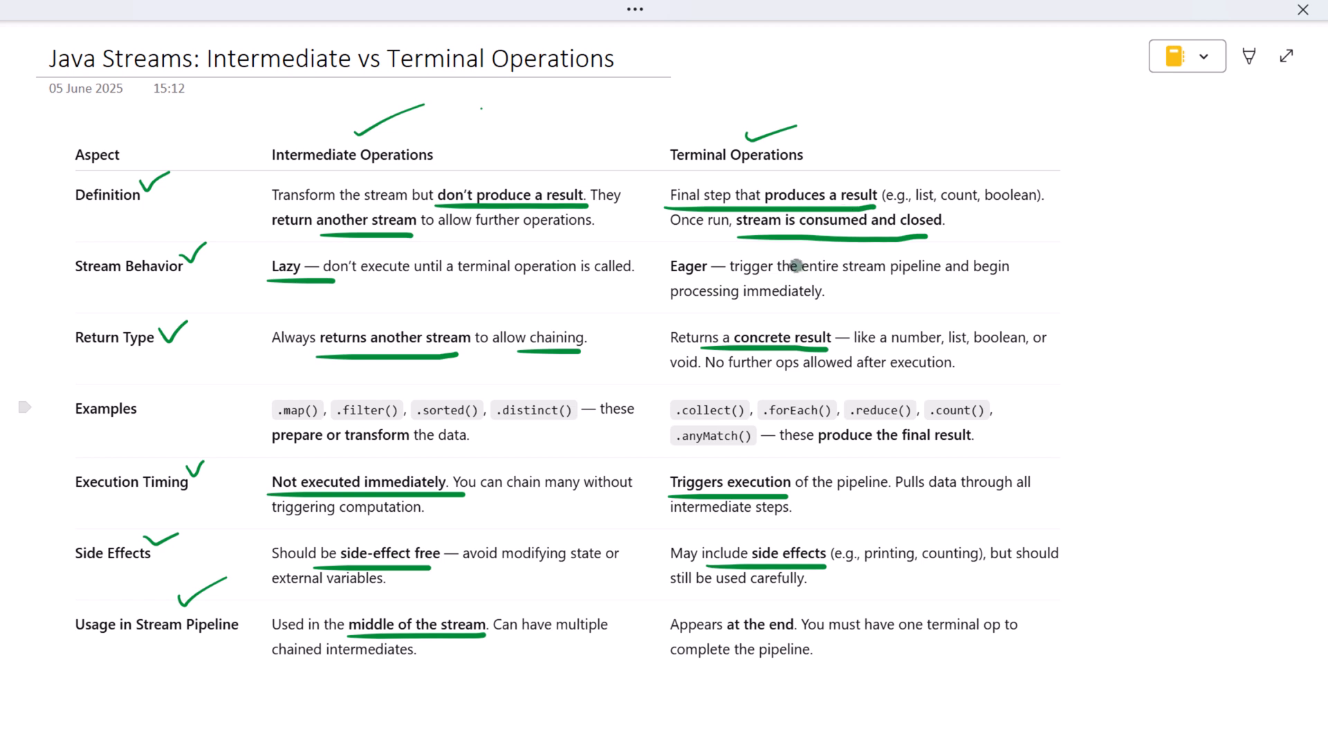
mouse_move(783, 265)
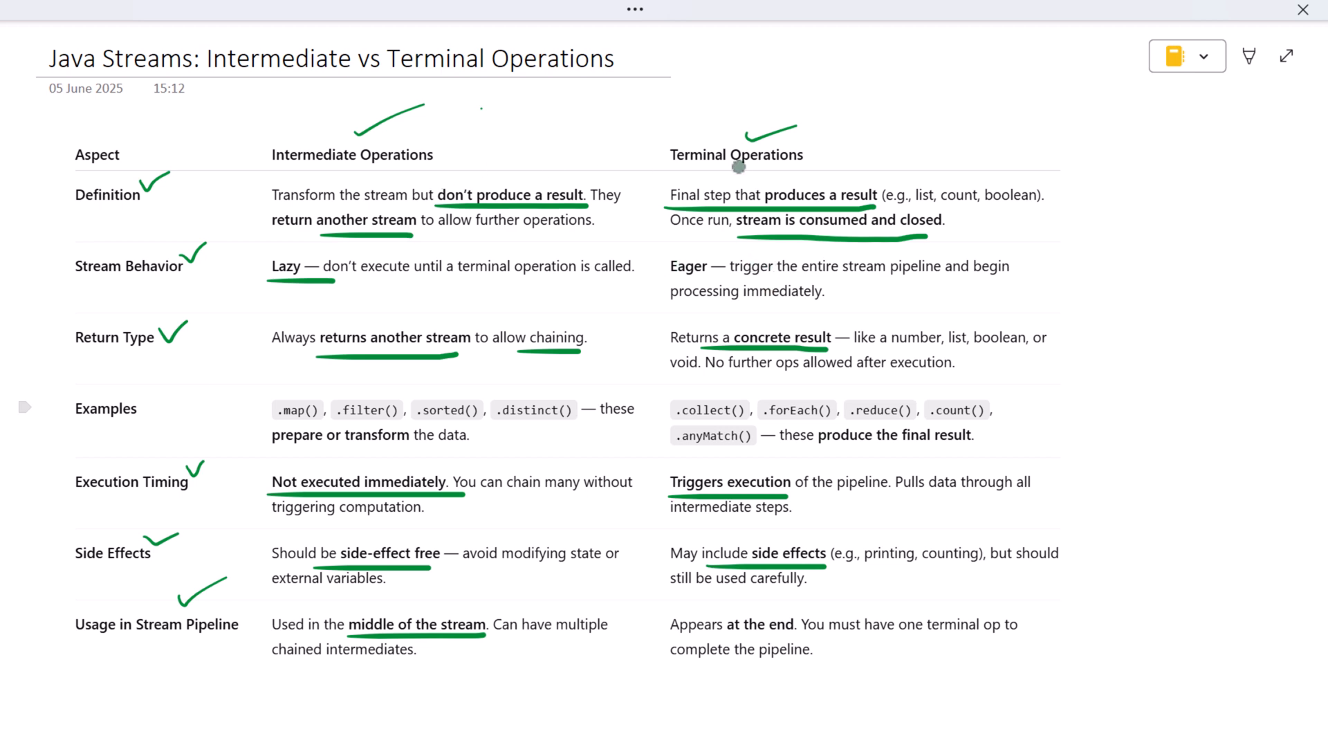
scroll(down, 3)
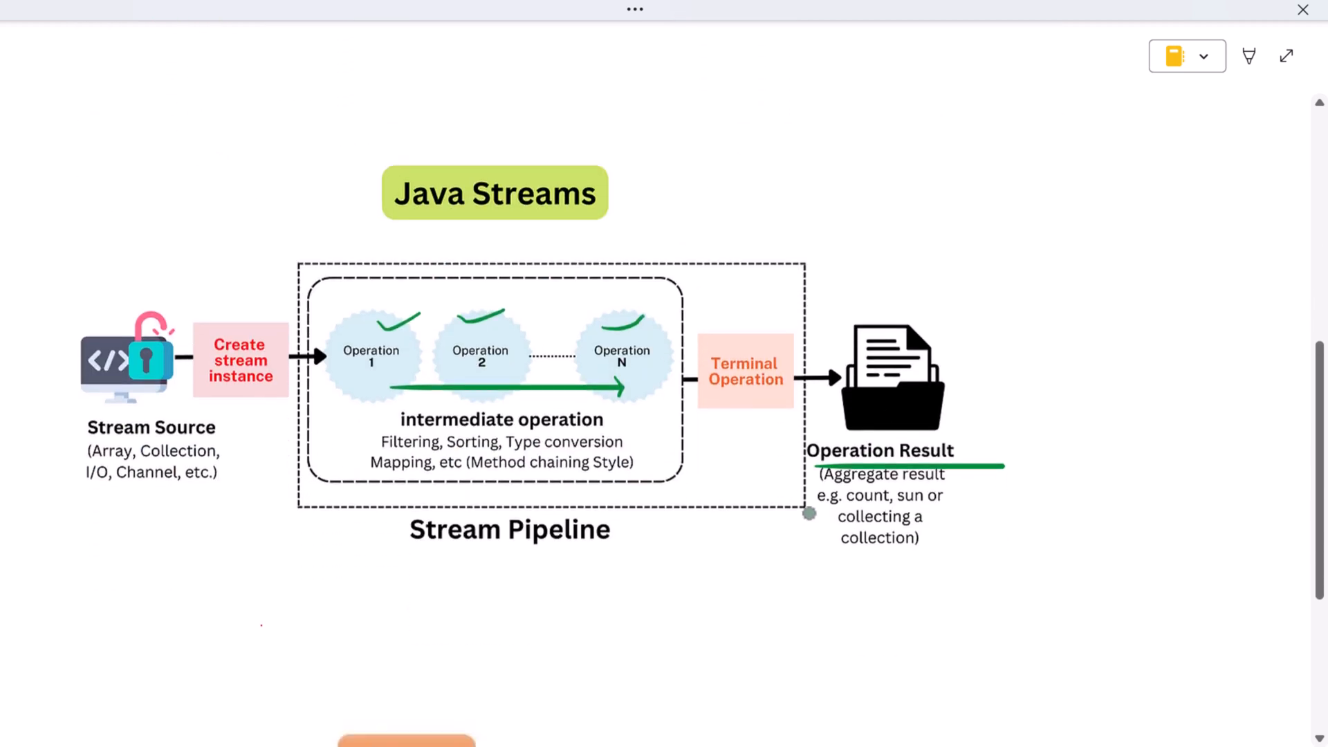
scroll(down, 3)
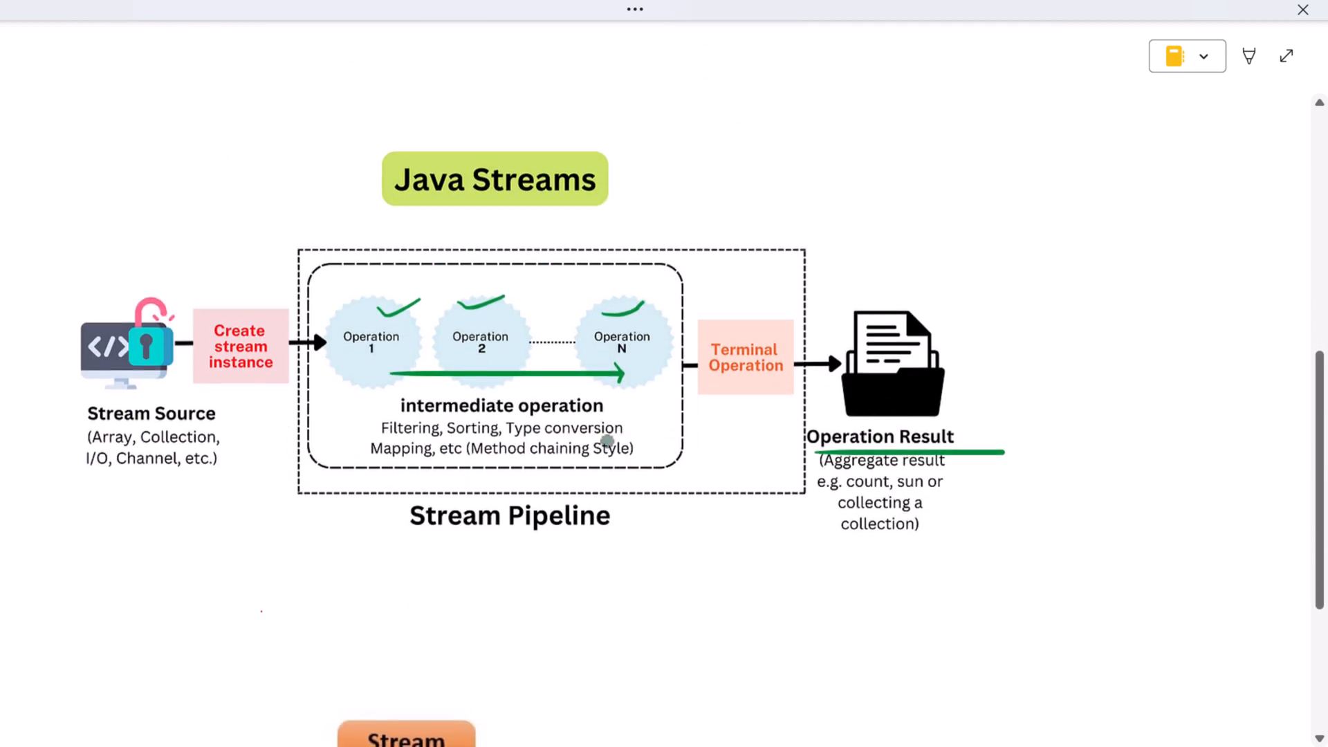